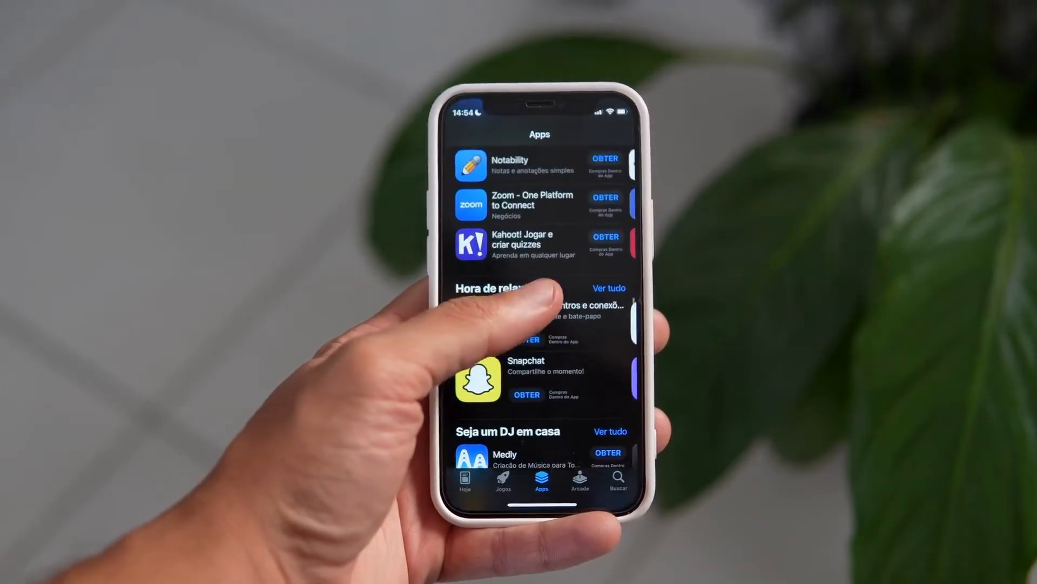
- Review the Apple ID account page, cancel turning off Find My, and return to the main list
scroll(down, 3)
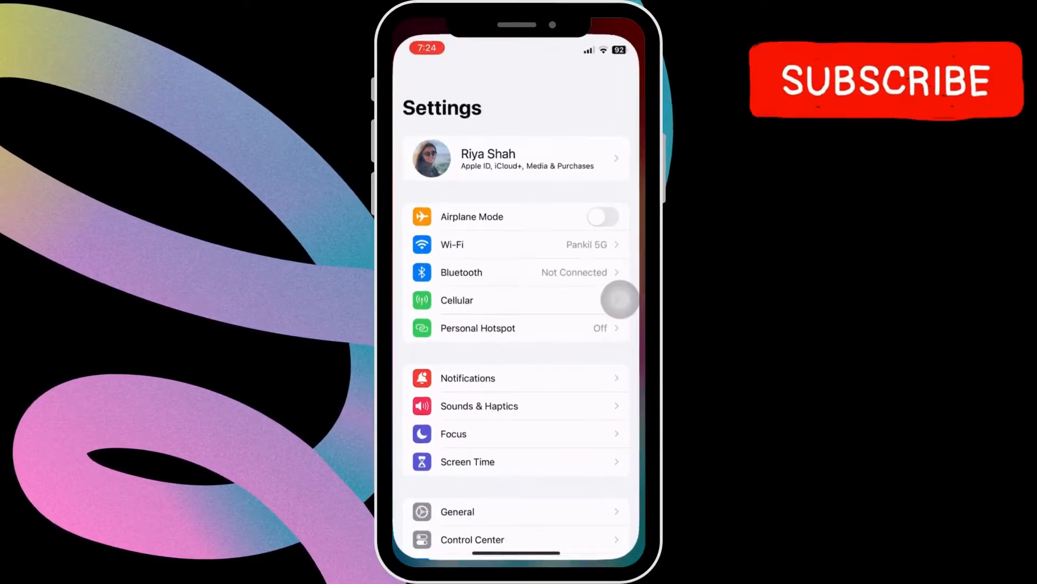
click(488, 158)
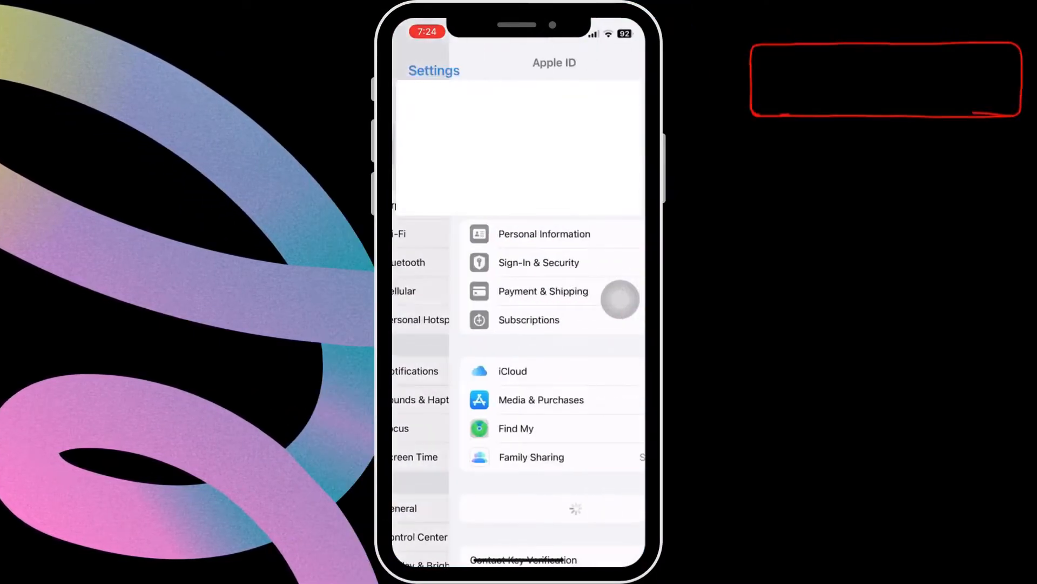
scroll(down, 3)
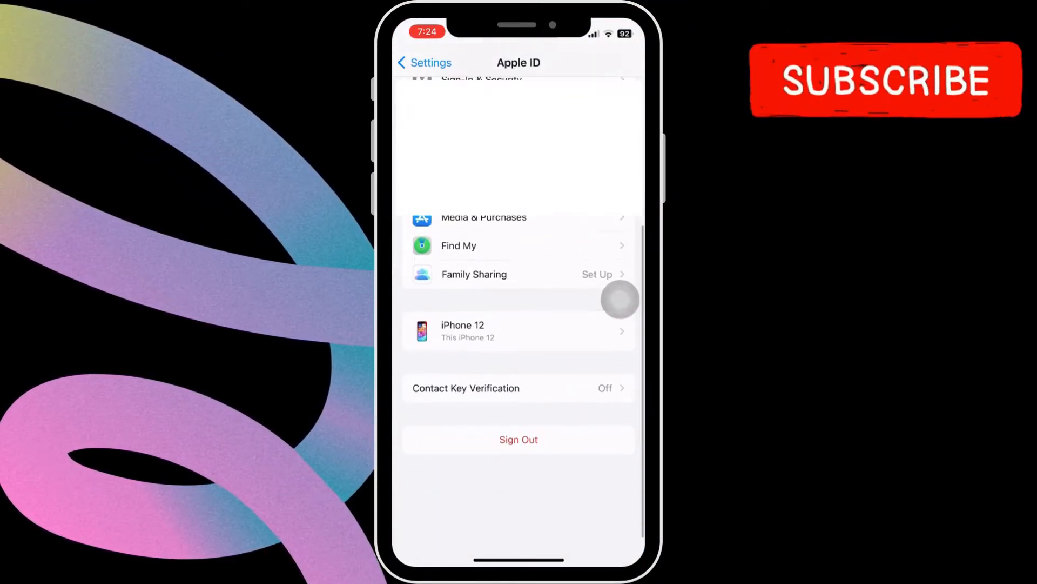
scroll(down, 3)
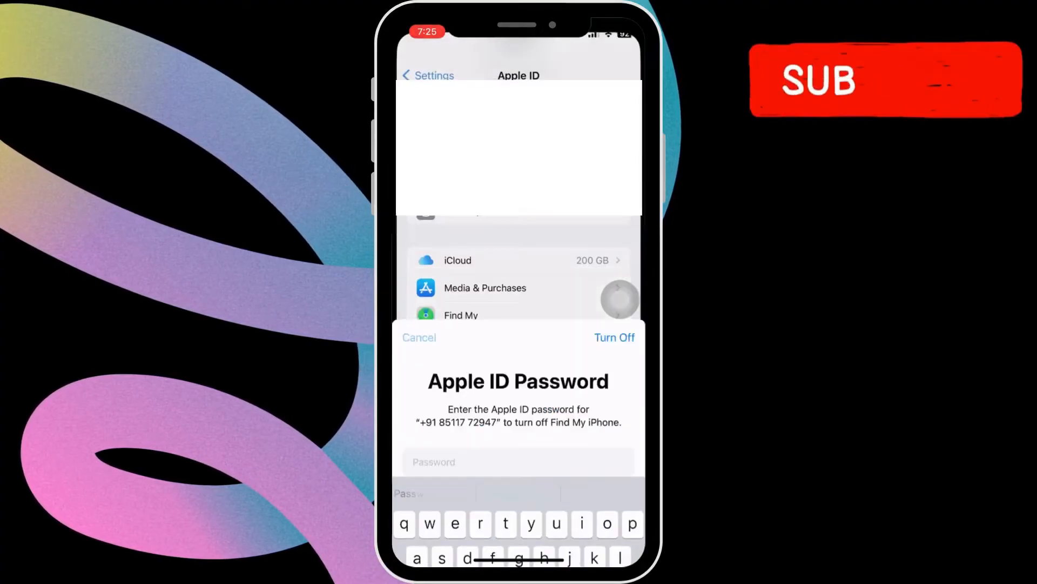
click(419, 337)
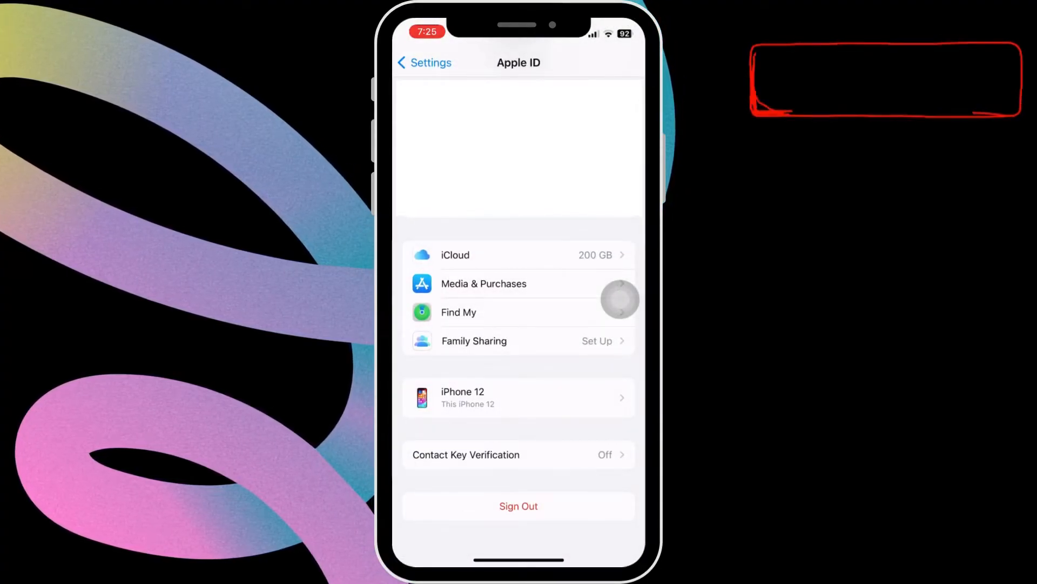
click(424, 62)
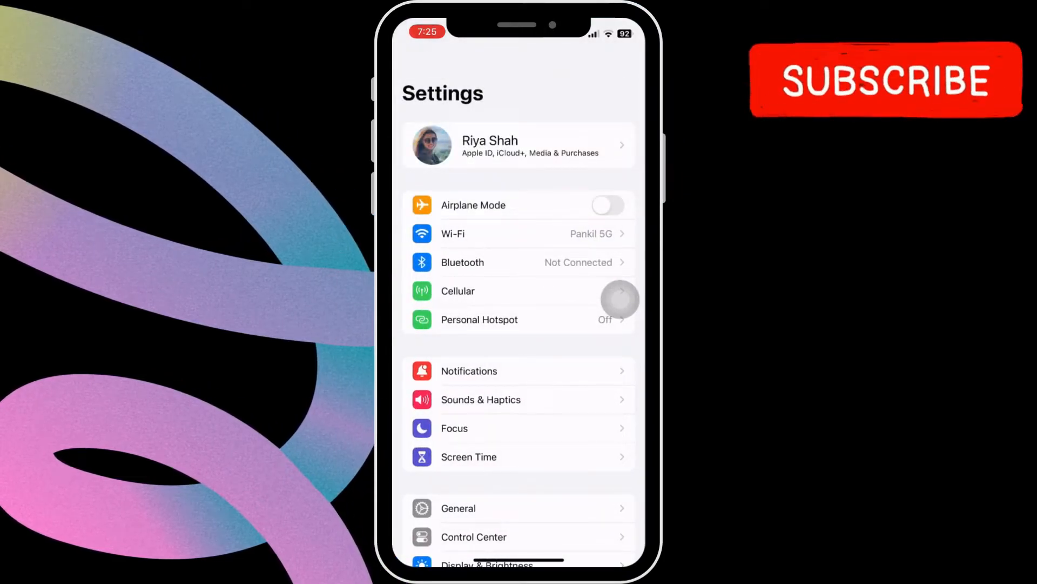
- Open Screen Time's Content & Privacy Restrictions and confirm all apps are allowed in Allowed Apps
scroll(down, 3)
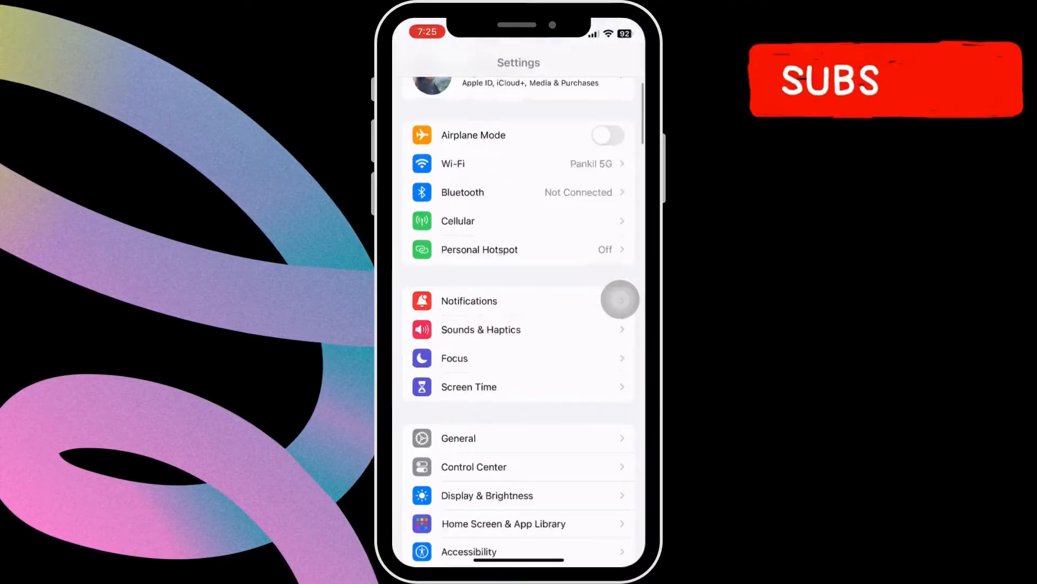
scroll(down, 3)
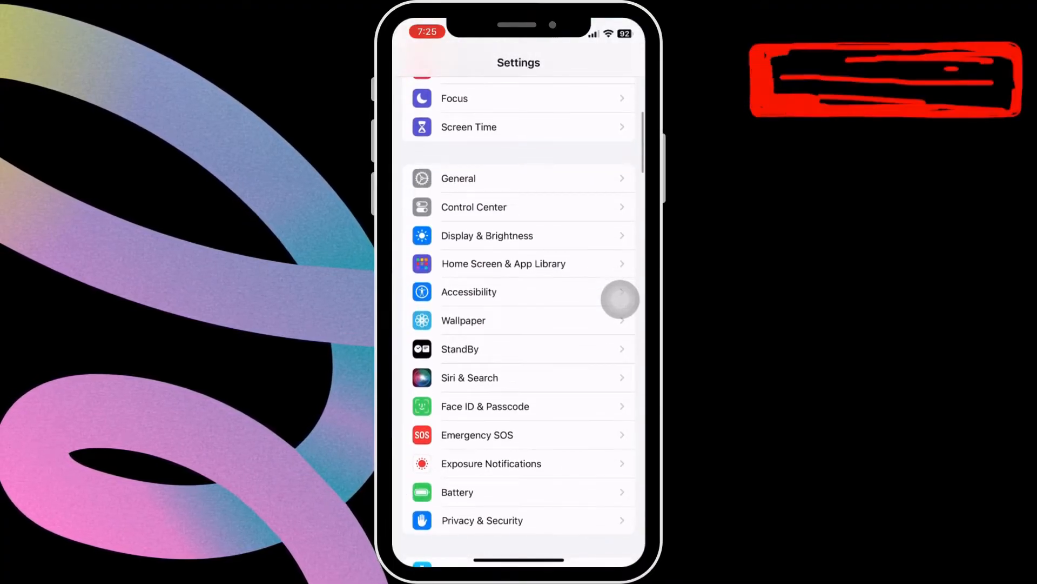
click(468, 126)
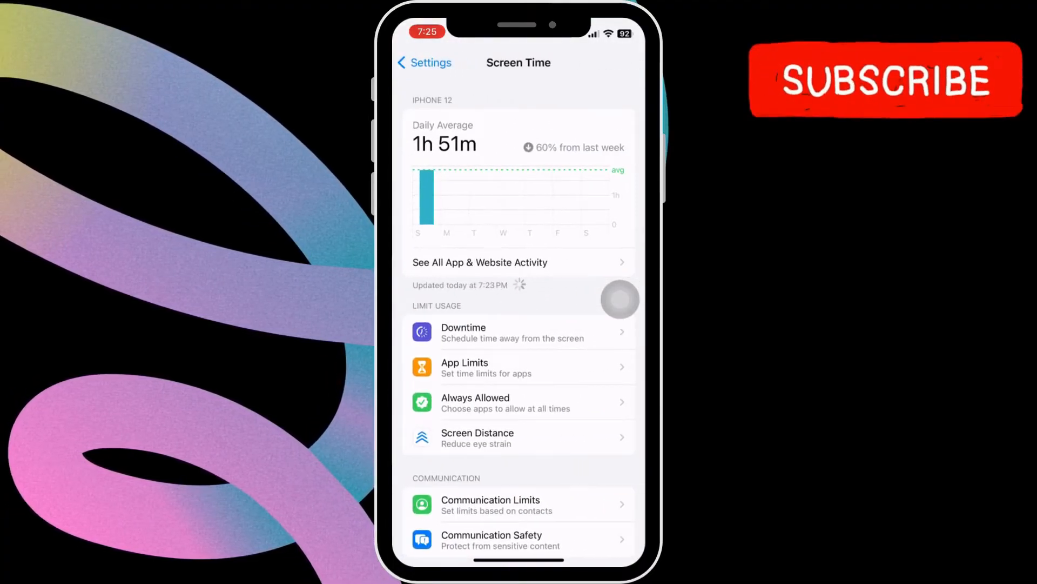
scroll(down, 3)
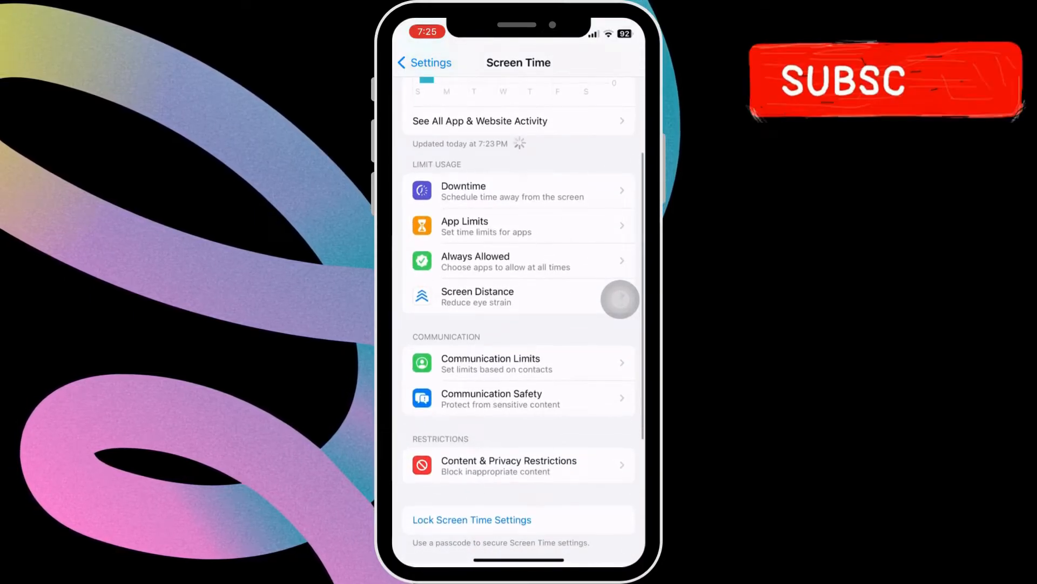
click(508, 465)
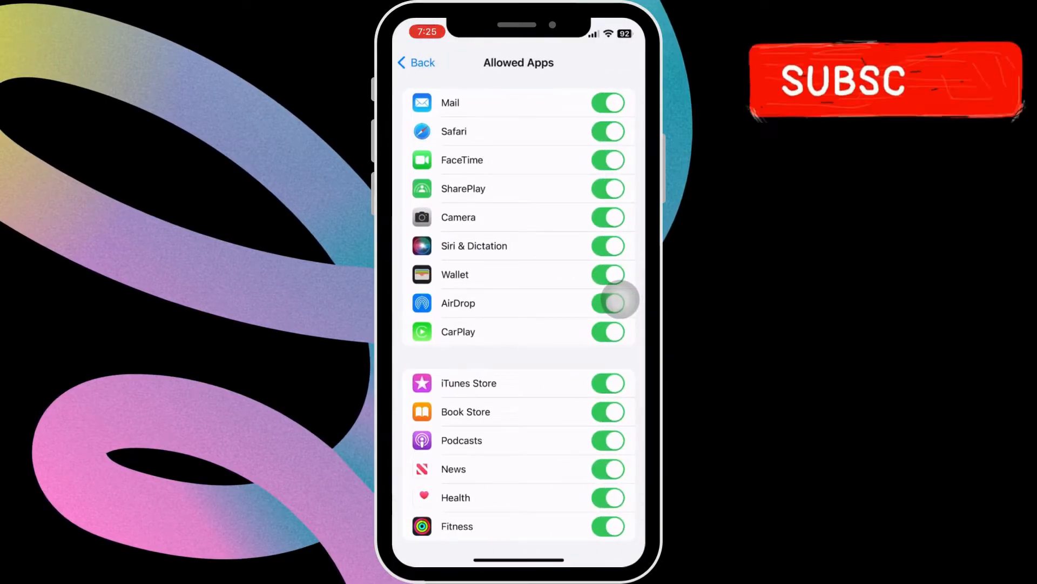
click(416, 62)
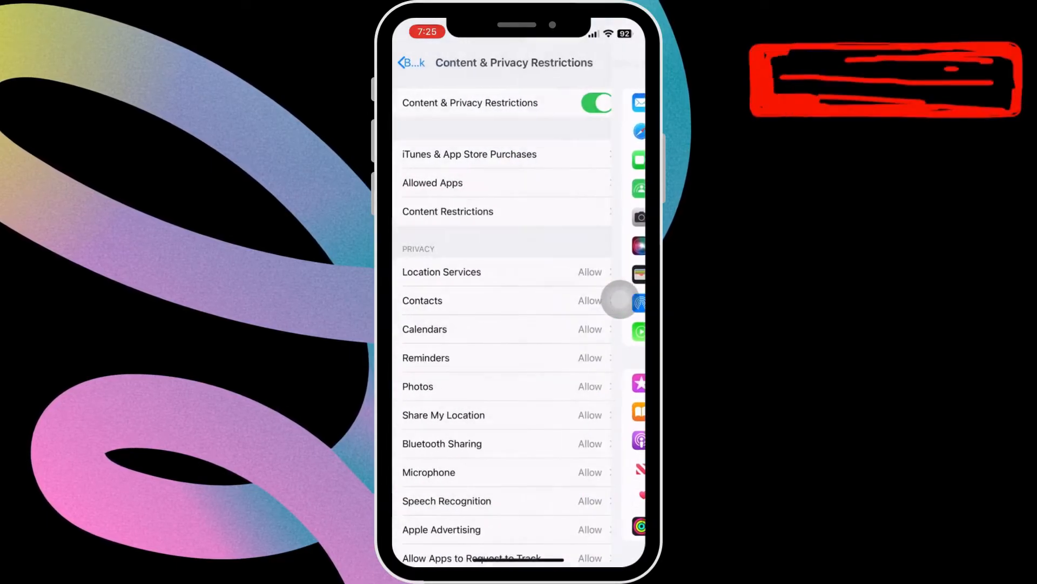
- In Content Restrictions, confirm the Apps rating limit stays at 17+
click(457, 211)
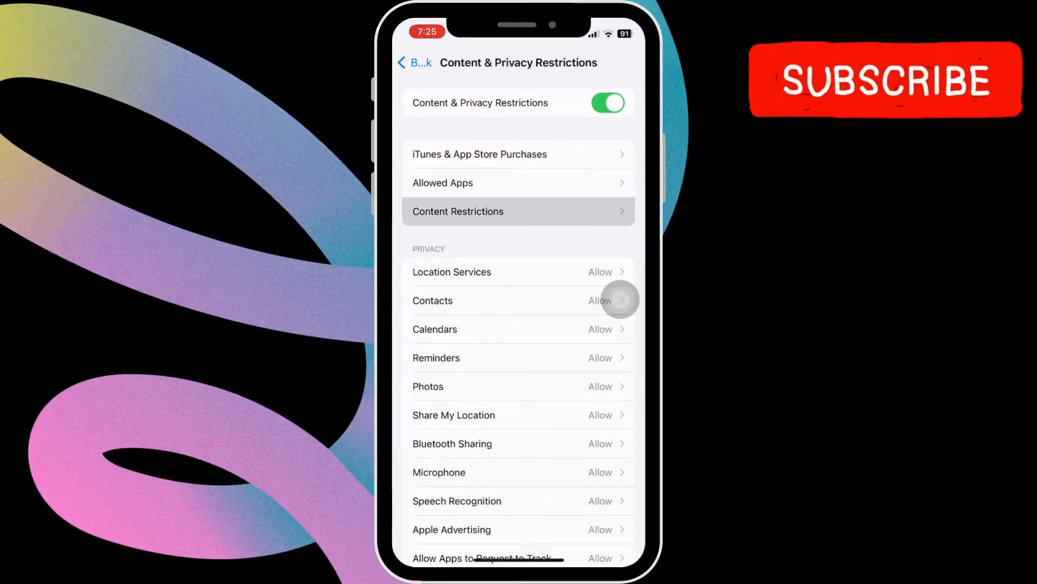
click(457, 212)
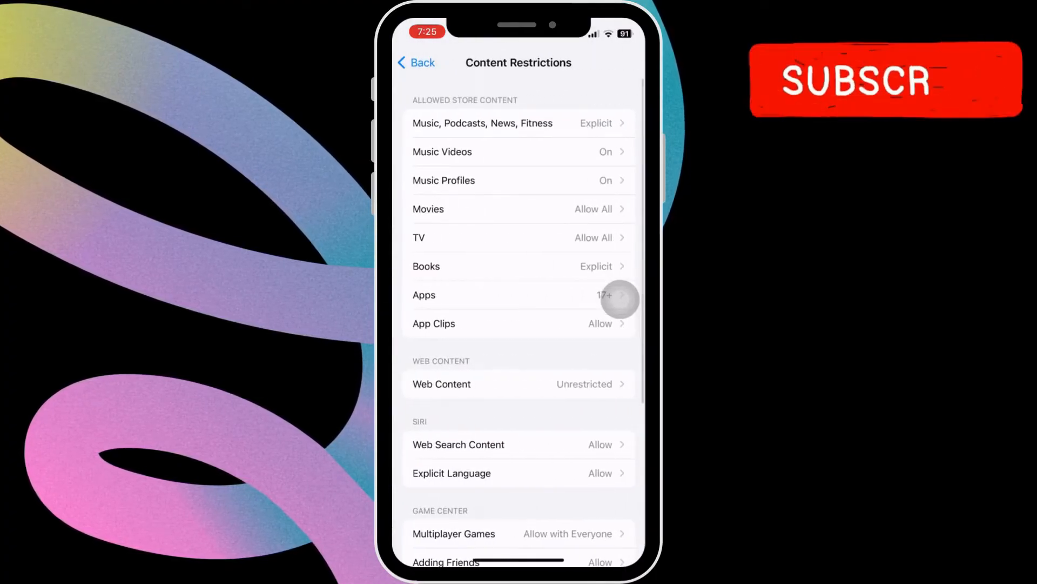
click(519, 295)
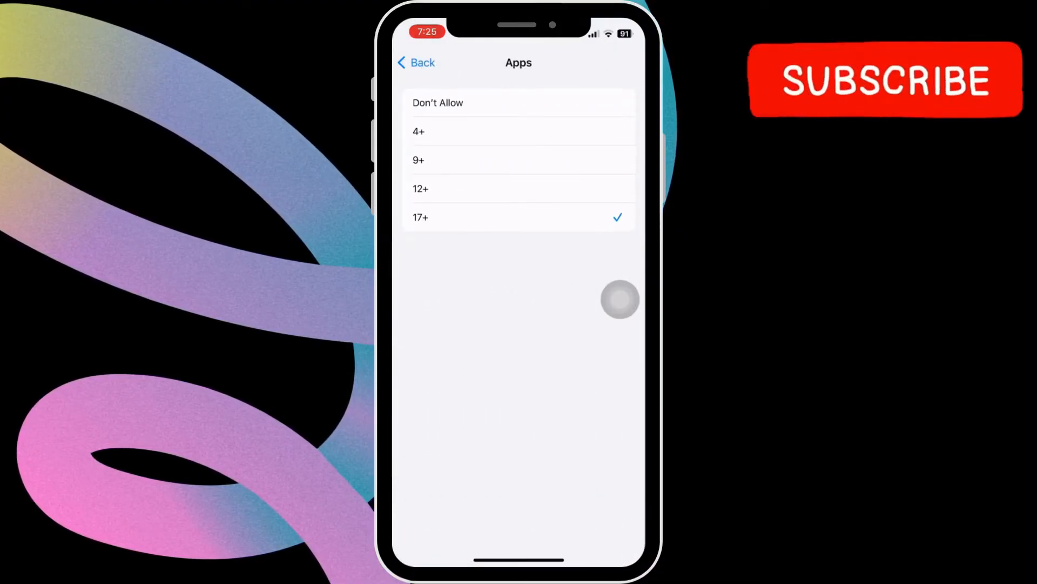
click(420, 217)
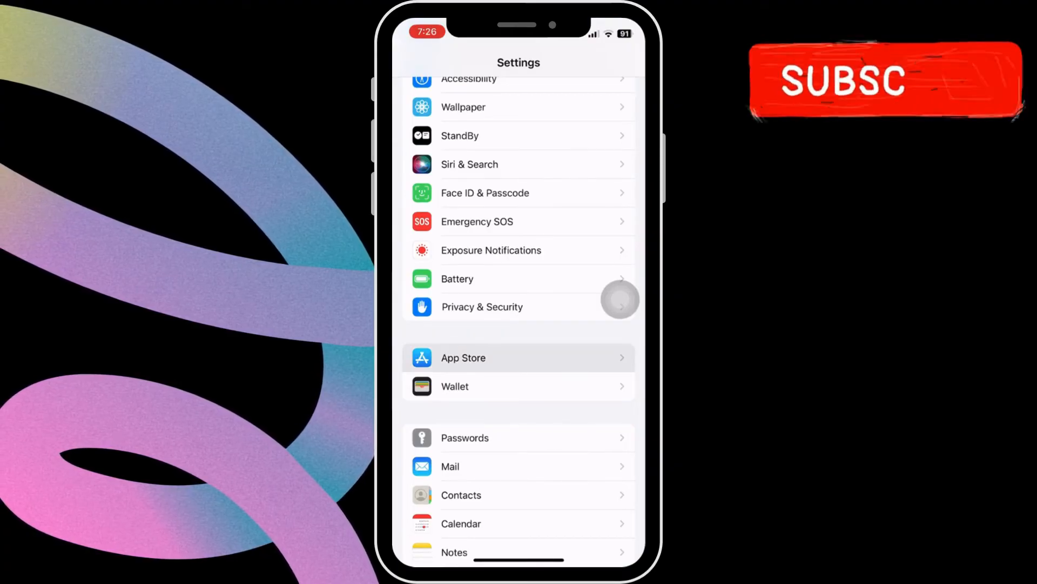
- Reach the App Store entry in the main Settings list without opening it
click(463, 357)
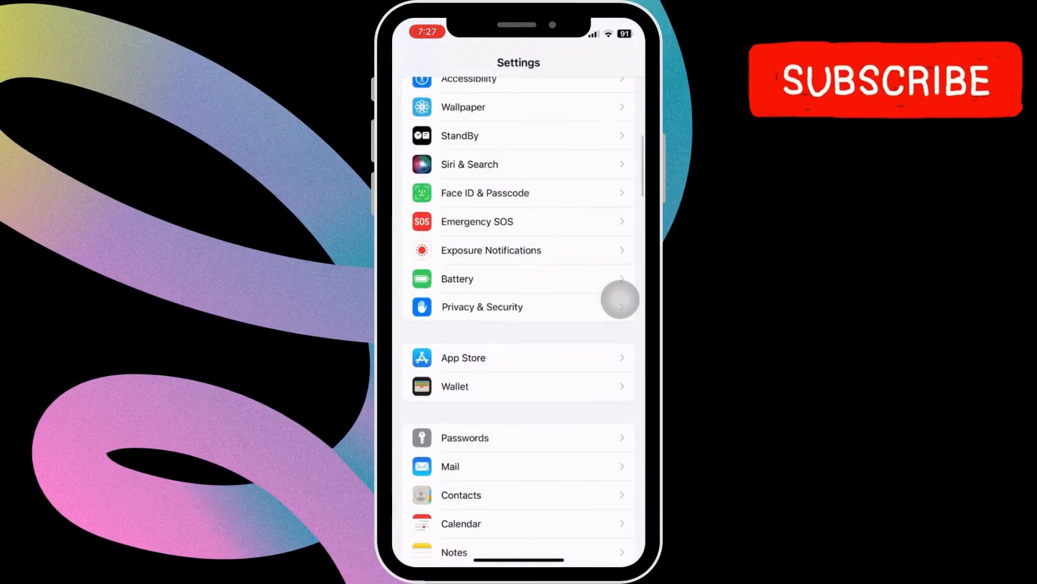
- Show the iPhone reset options under General > Transfer or Reset iPhone > Reset
scroll(down, 3)
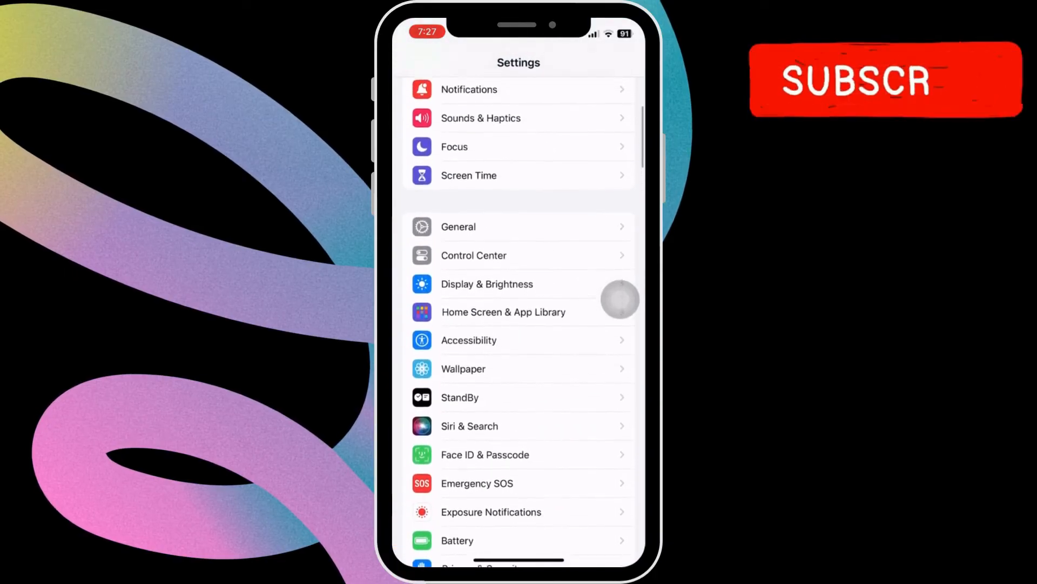
scroll(down, 3)
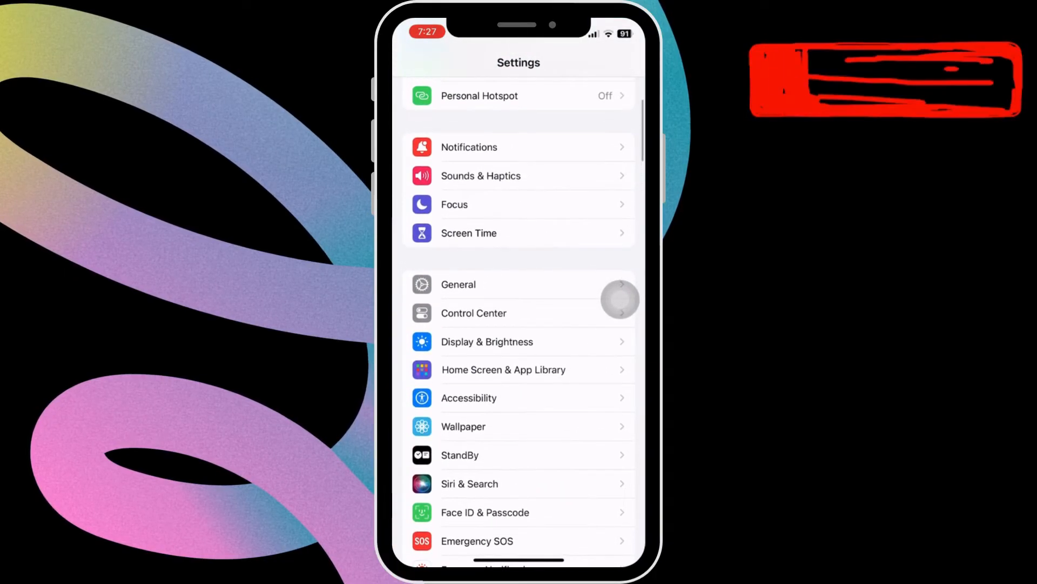
click(457, 283)
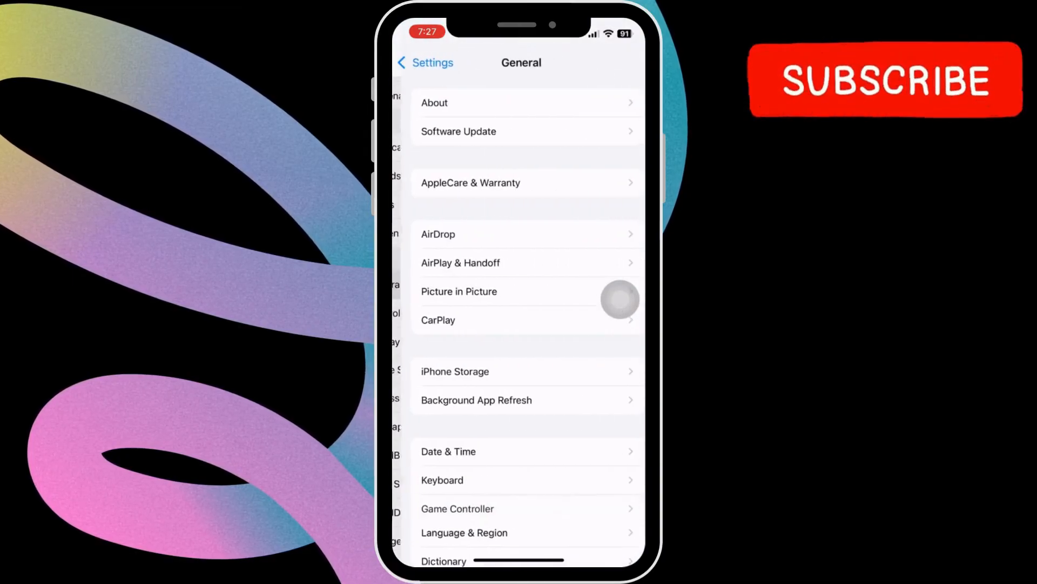
scroll(down, 3)
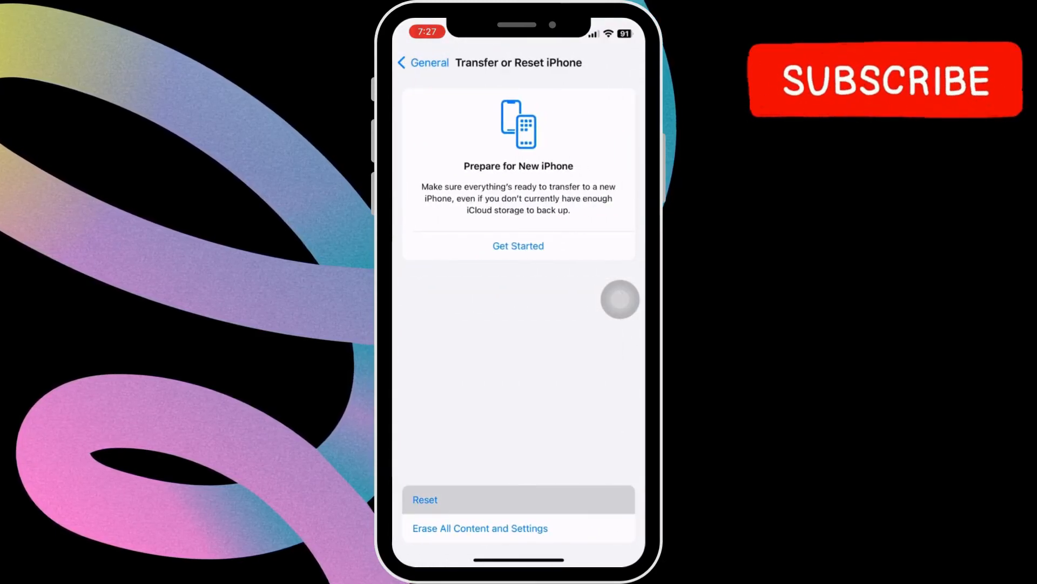
click(424, 499)
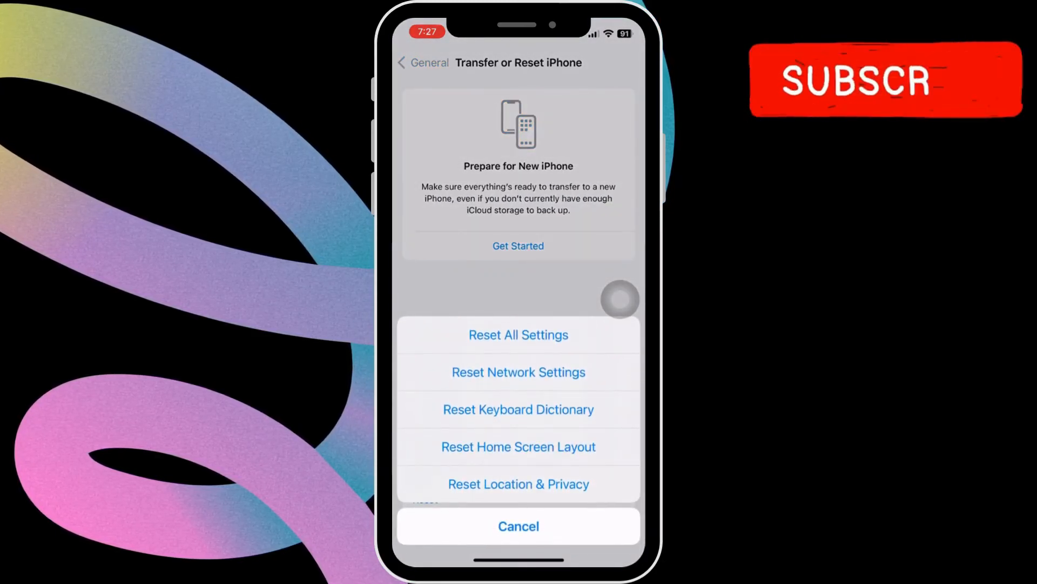